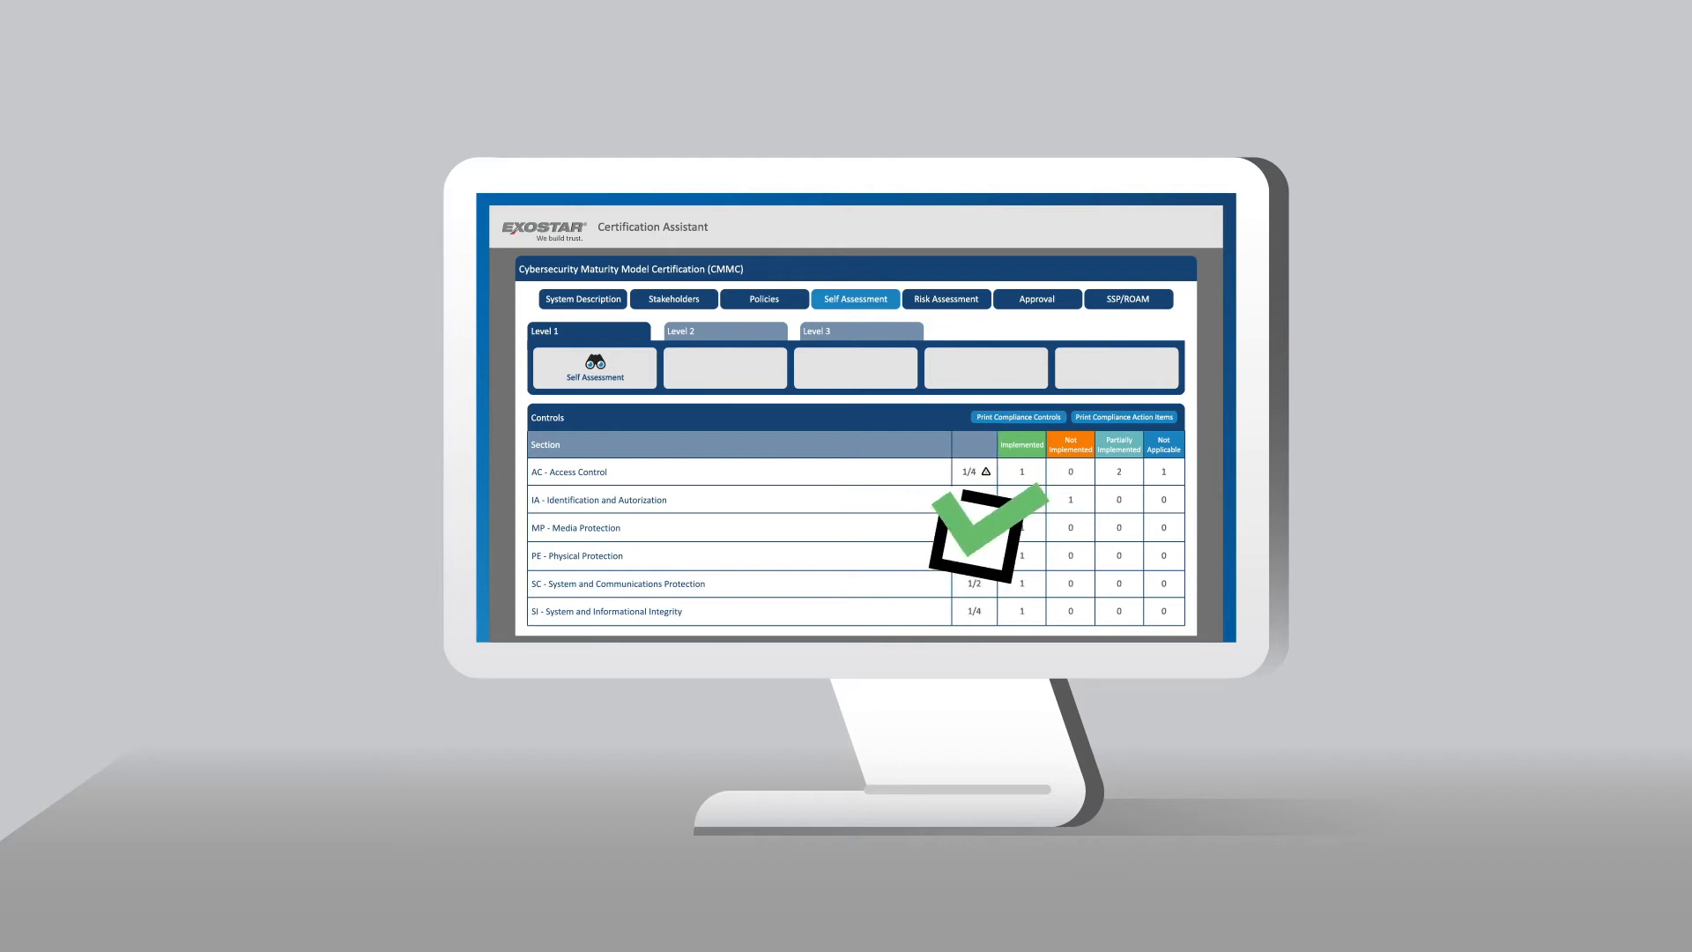
Show the System Description part of the CMMC certification with its sections A through F
{"action": "left_click", "coordinate": [582, 300]}
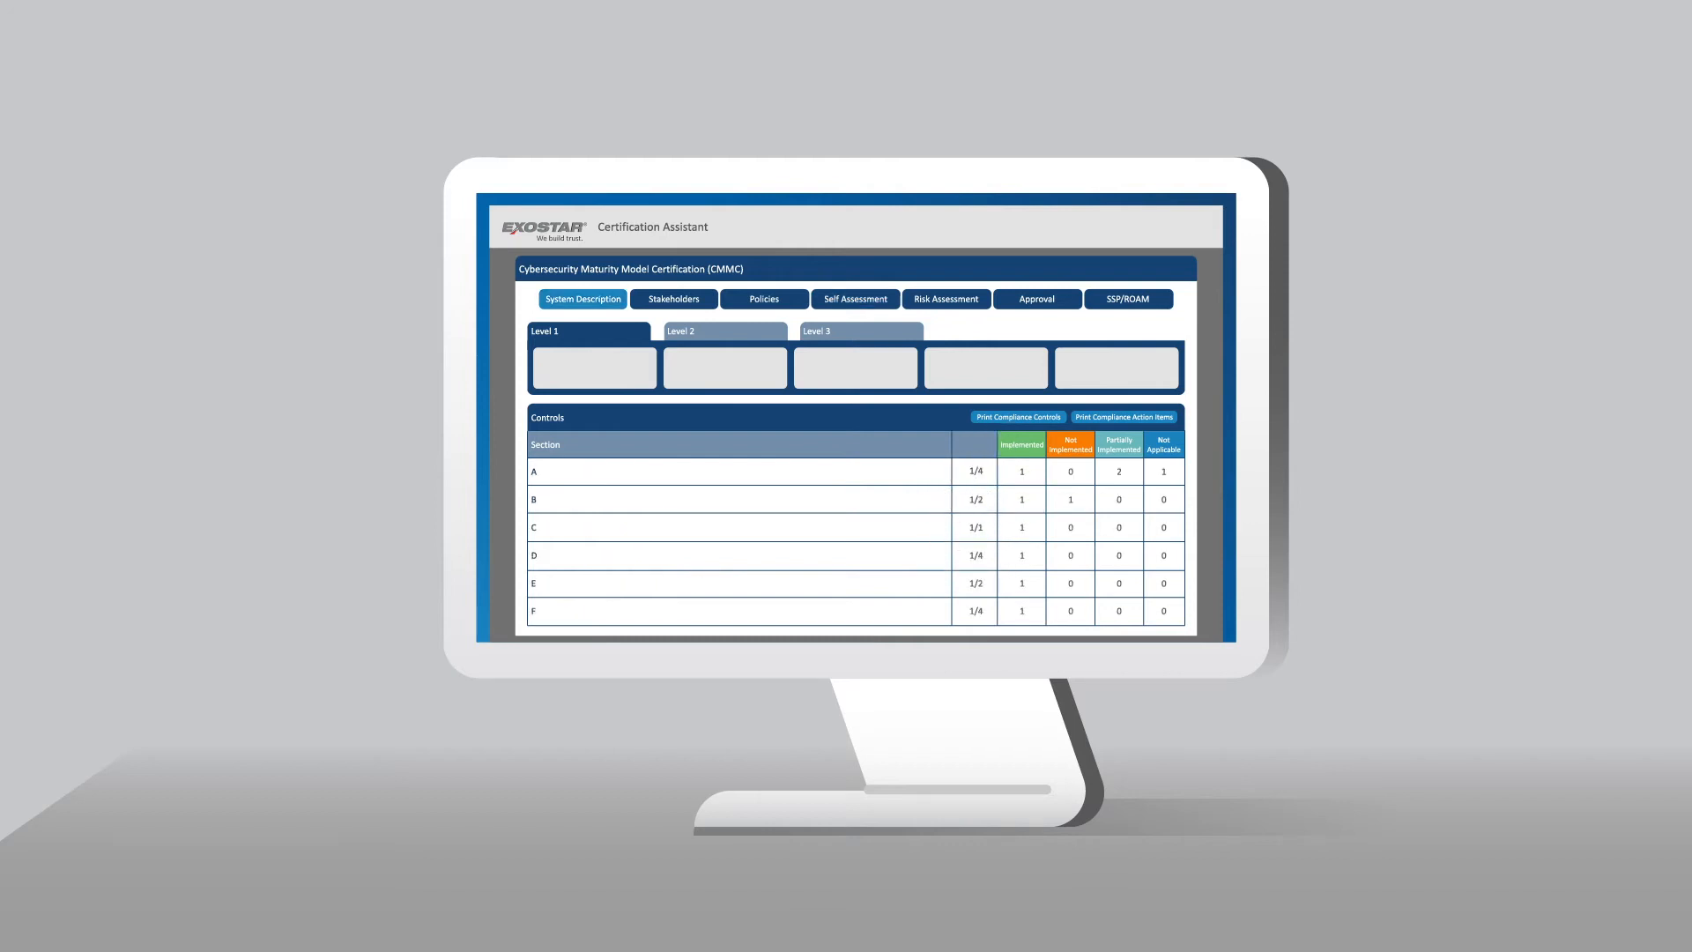